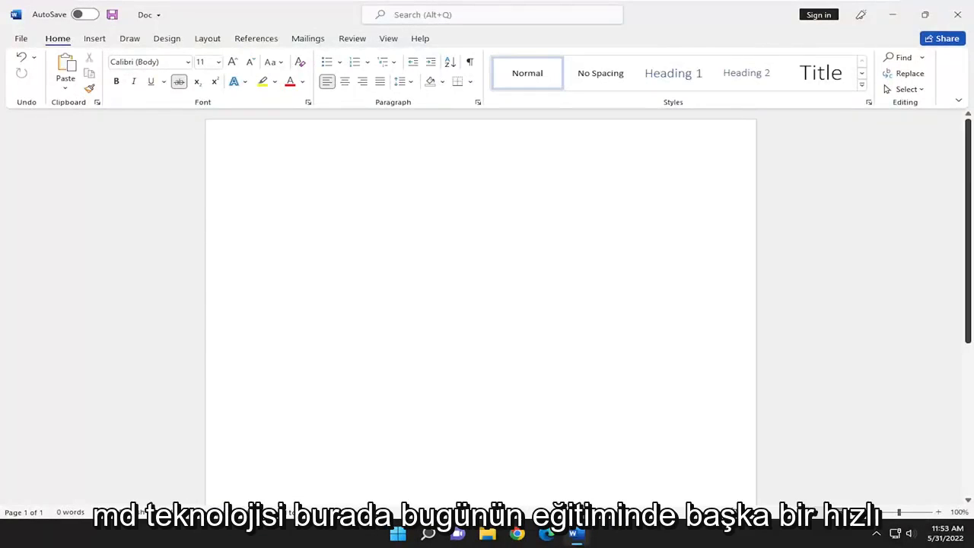
Type 23 on the empty page, then switch on subscript and type 'absolute'.
left_click(270, 183)
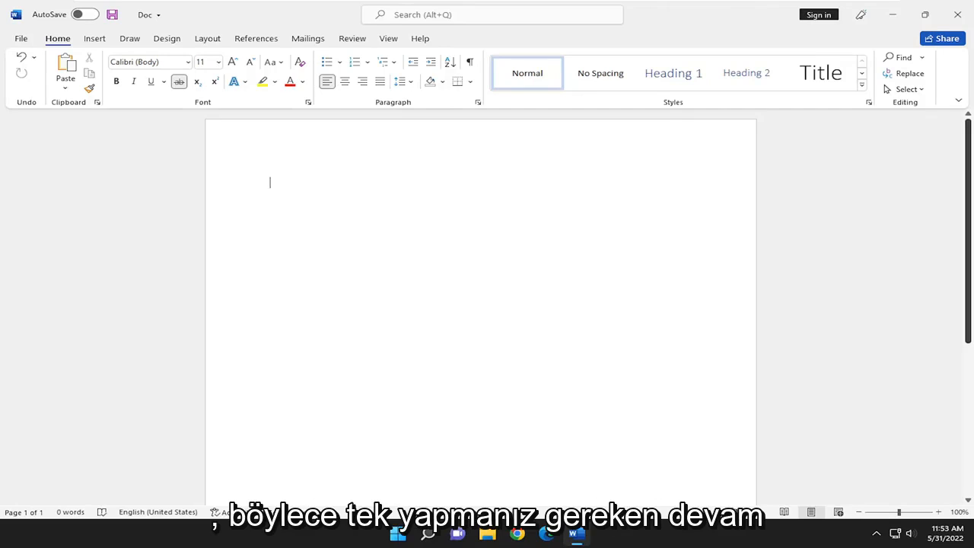
type("23")
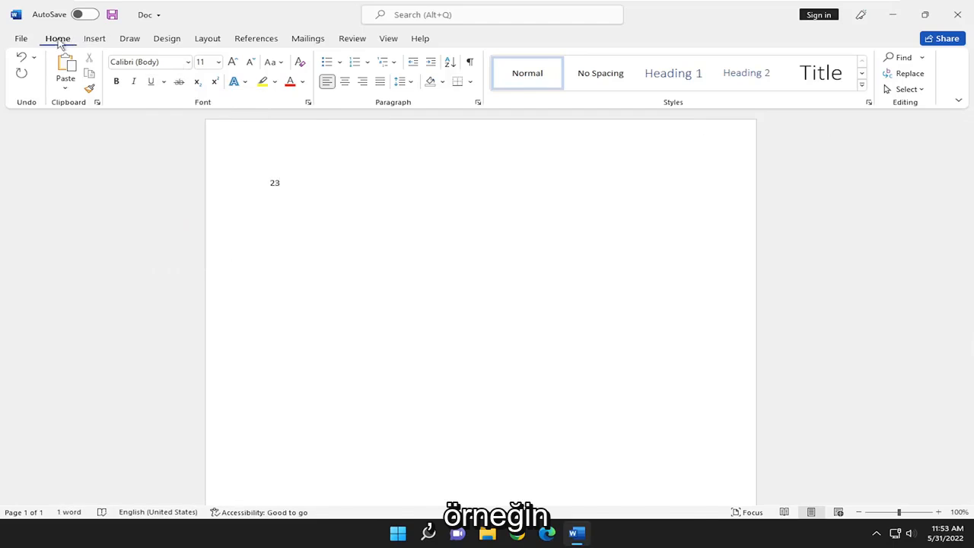
mouse_move(197, 82)
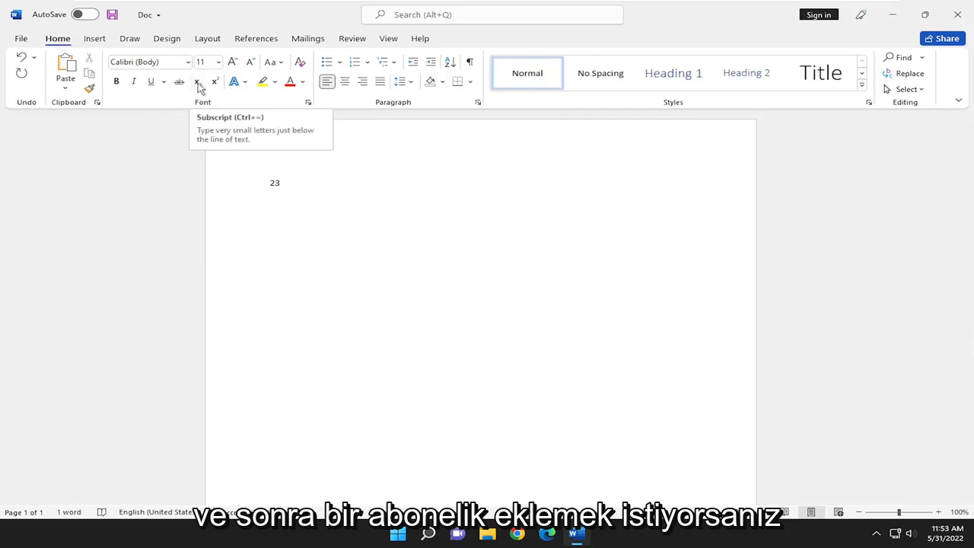
left_click(279, 182)
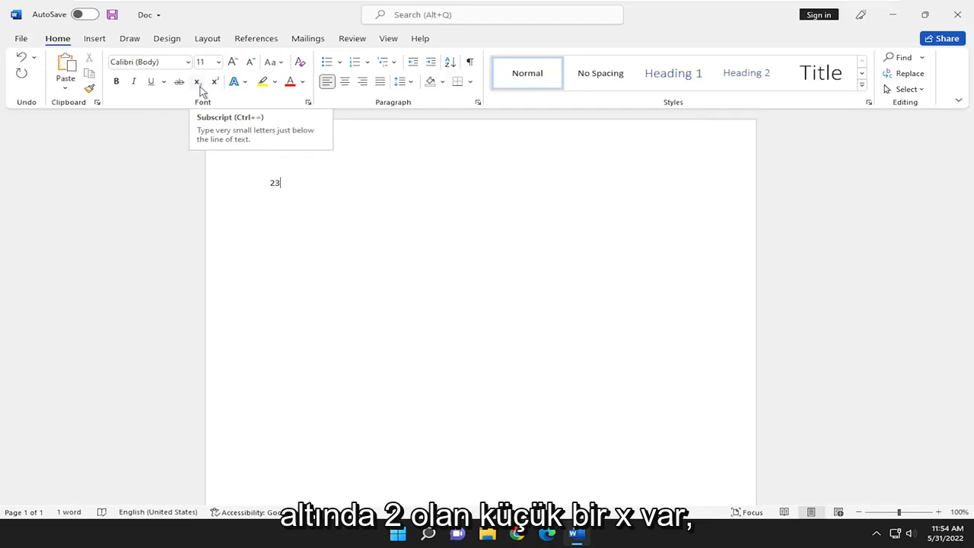
left_click(196, 81)
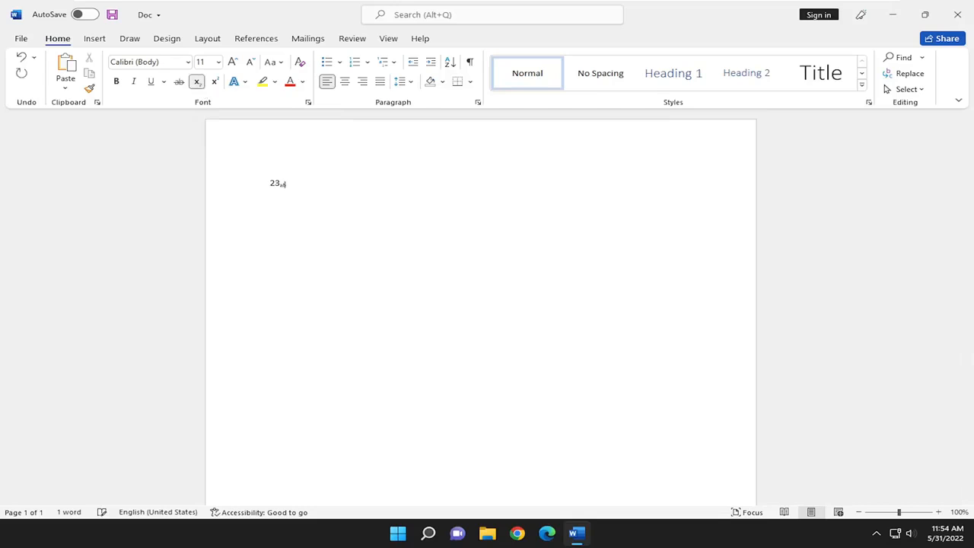
type("absolute")
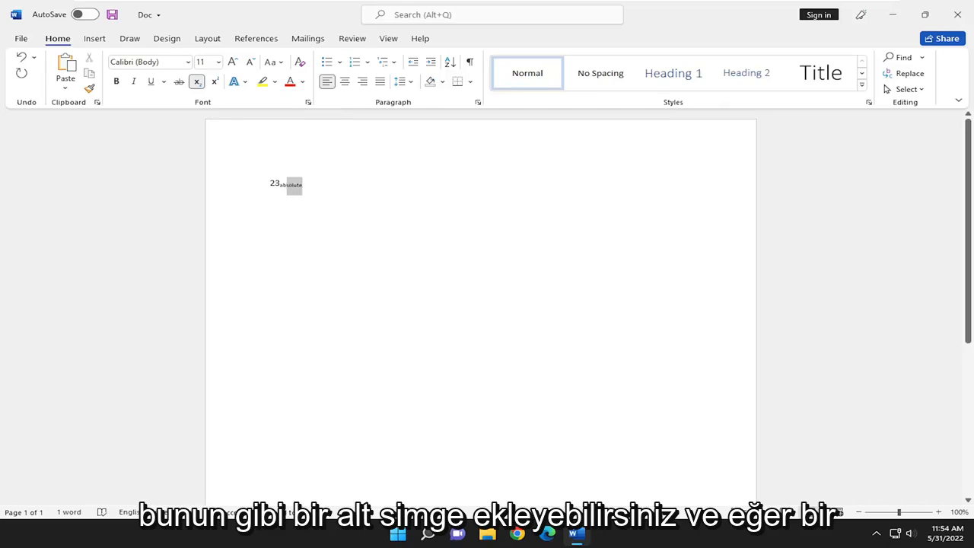
Apply Superscript formatting so a superscript 23 follows the 23.
left_click(197, 82)
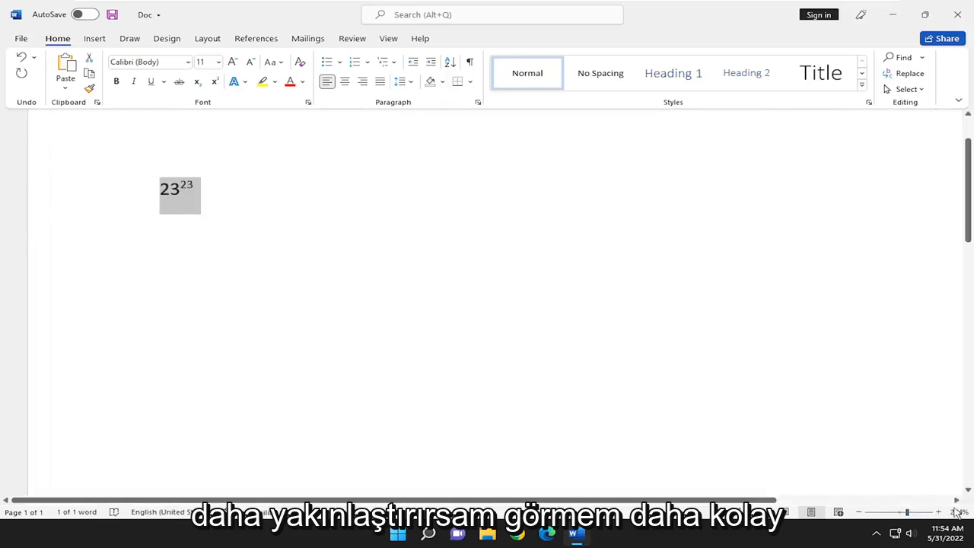
Switch on subscript and enter the digits 12 after the superscript 23.
left_click(938, 511)
type("1")
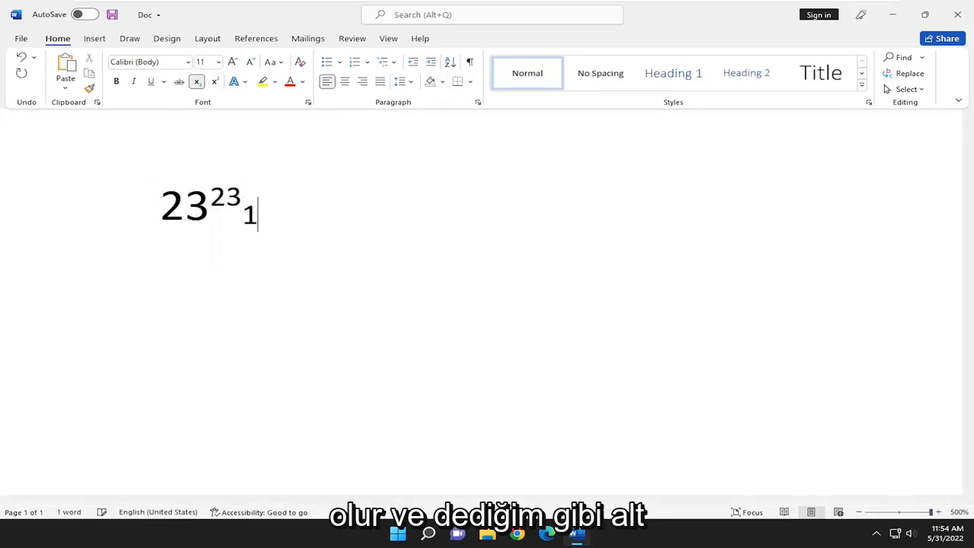
type("2")
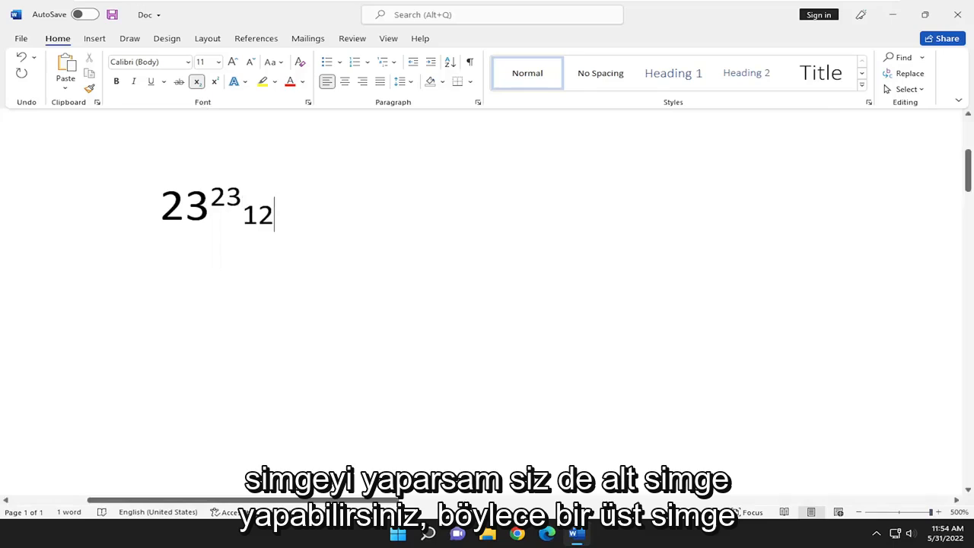
mouse_move(215, 82)
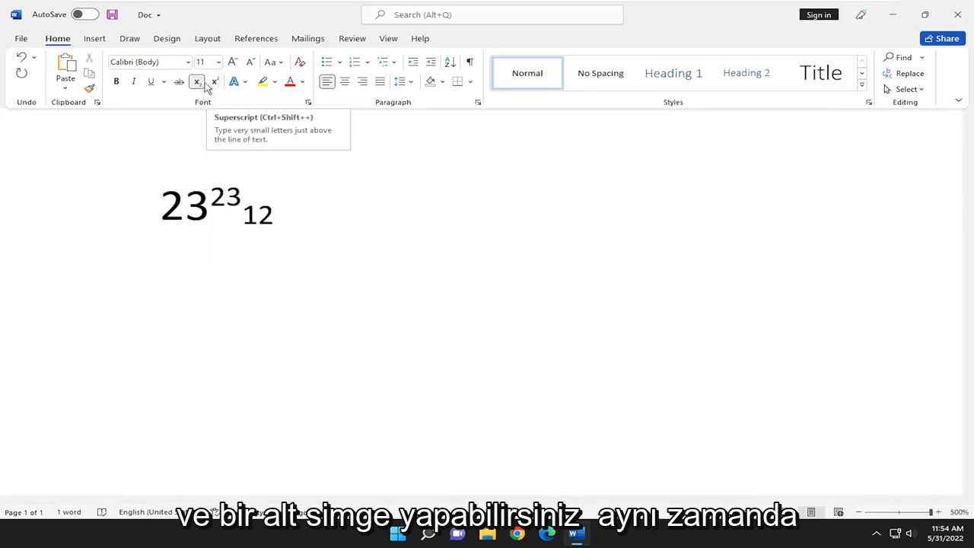